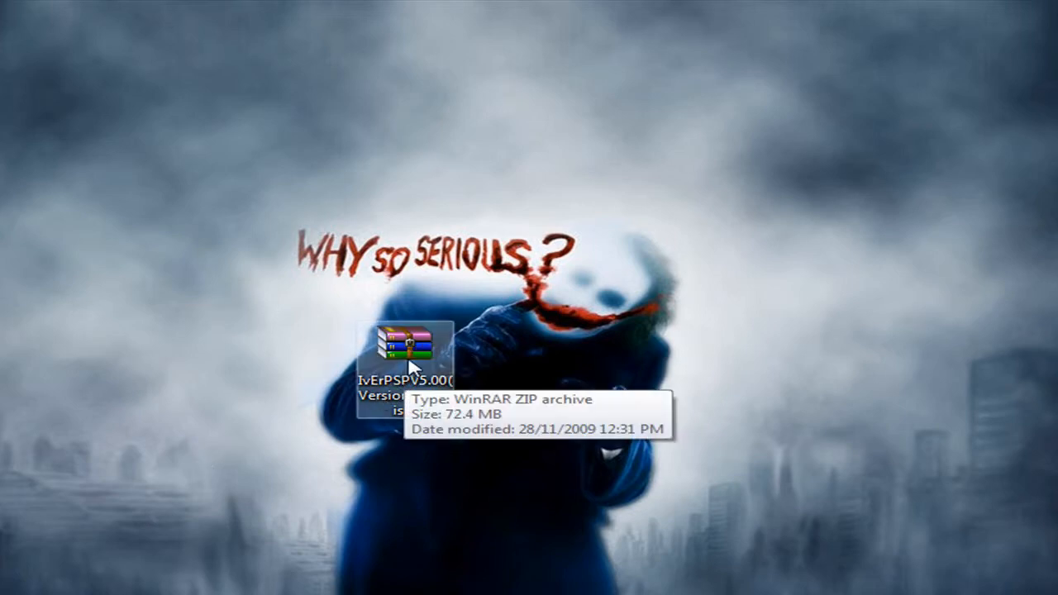
- Extract the IvErPSPV5.00 zip on the desktop into its own 'IvErPSPV5.00(VersionAnglaise)' folder
{"action": "right_click", "coordinate": [410, 364]}
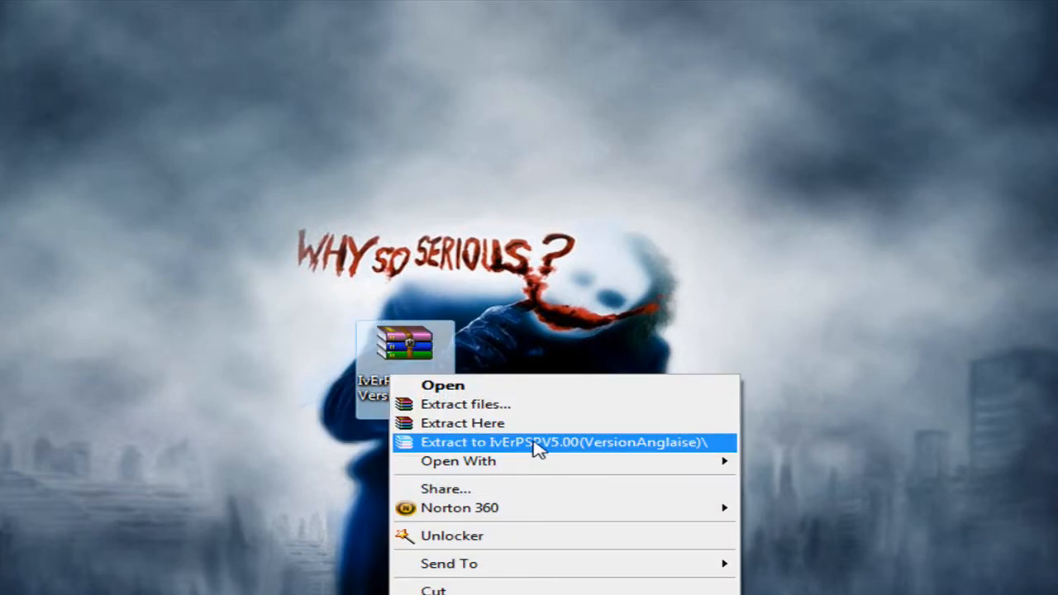
{"action": "left_click", "coordinate": [557, 442]}
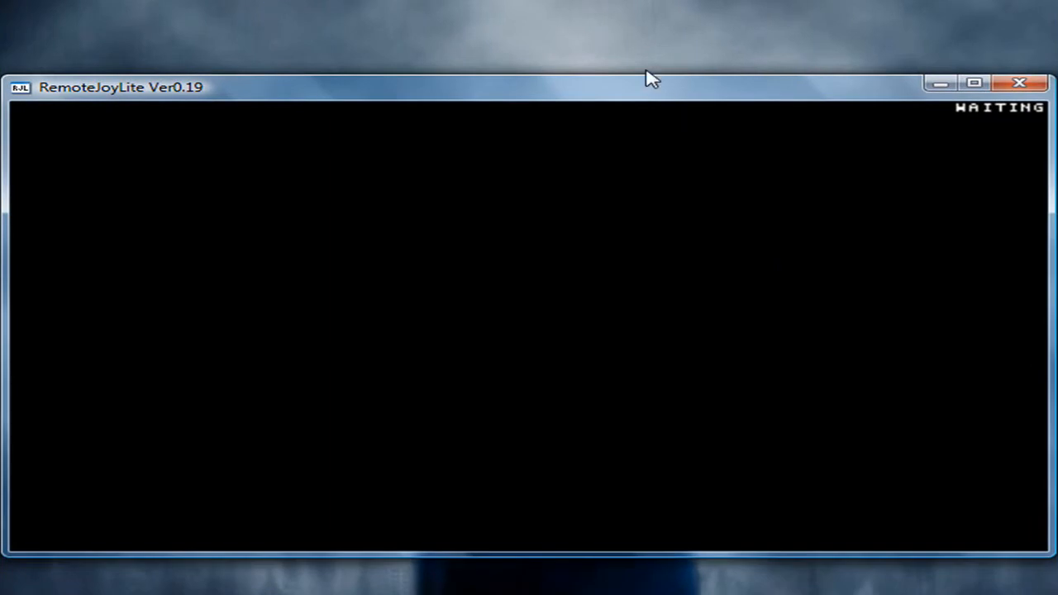
{"action": "mouse_move", "coordinate": [633, 79]}
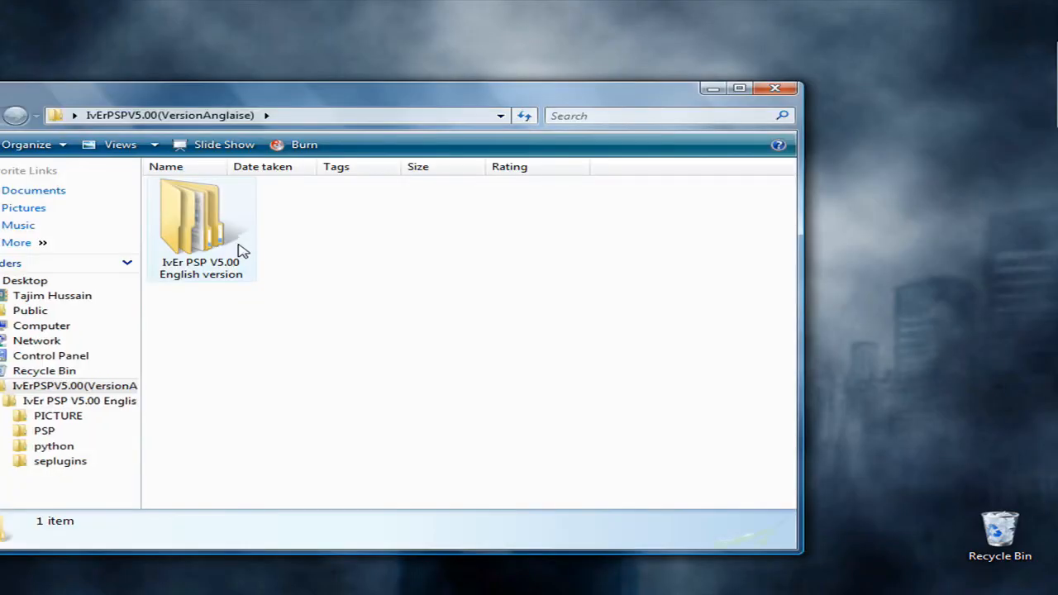
- Browse the 'IvEr PSP V5.00 English version' folder's contents, then close its window
{"action": "double_click", "coordinate": [200, 215]}
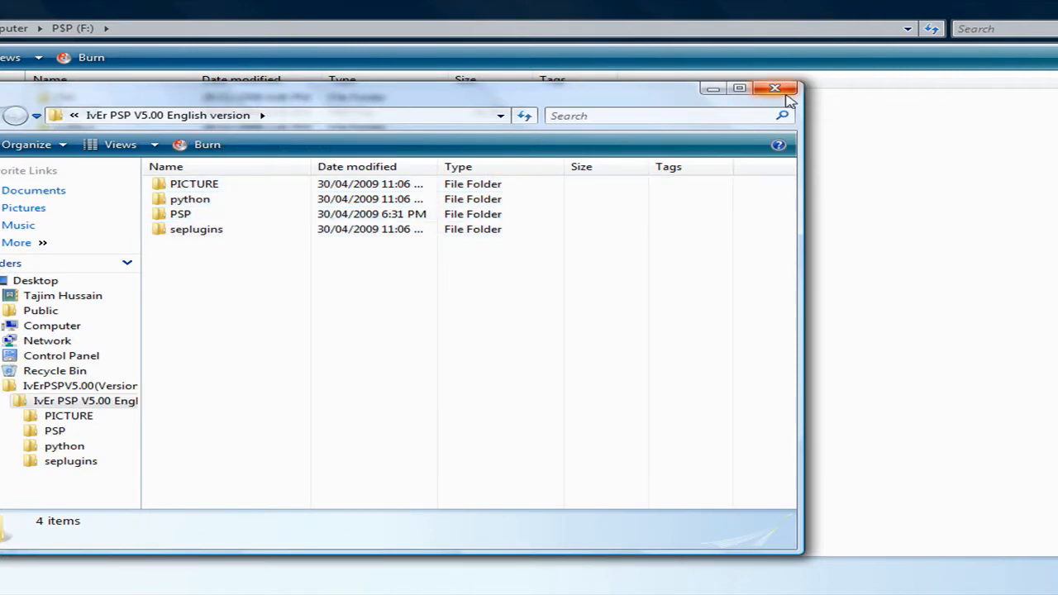
{"action": "left_click", "coordinate": [773, 88]}
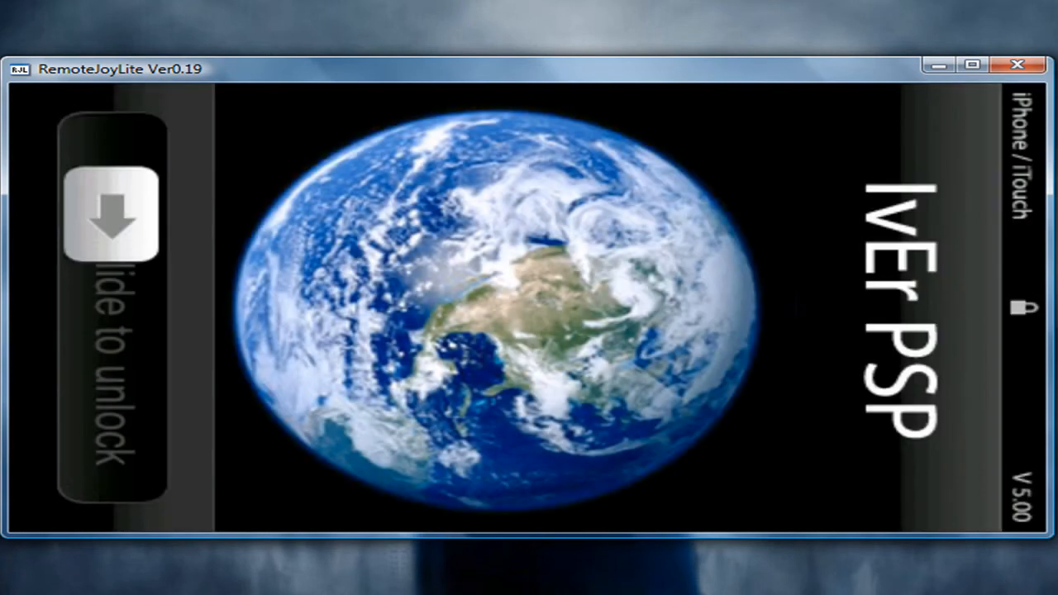
- Slide the unlock slider to reach the iVer PSP home screen of app icons
{"action": "left_click_drag", "start_coordinate": [113, 215], "coordinate": [132, 251]}
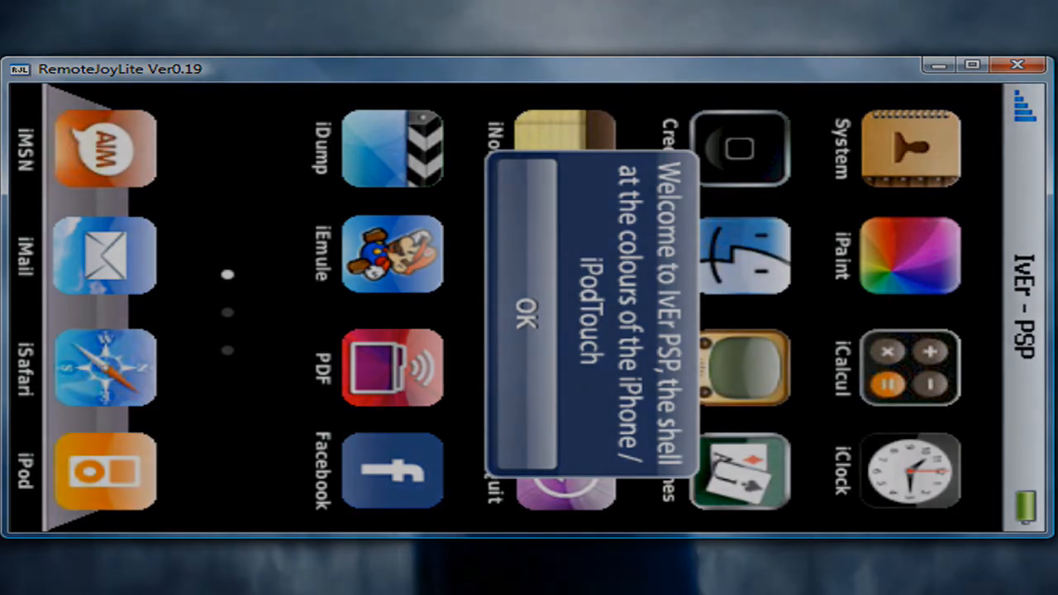
- Dismiss the welcome dialog with OK and launch iCalcul from the home screen
{"action": "left_click", "coordinate": [529, 316]}
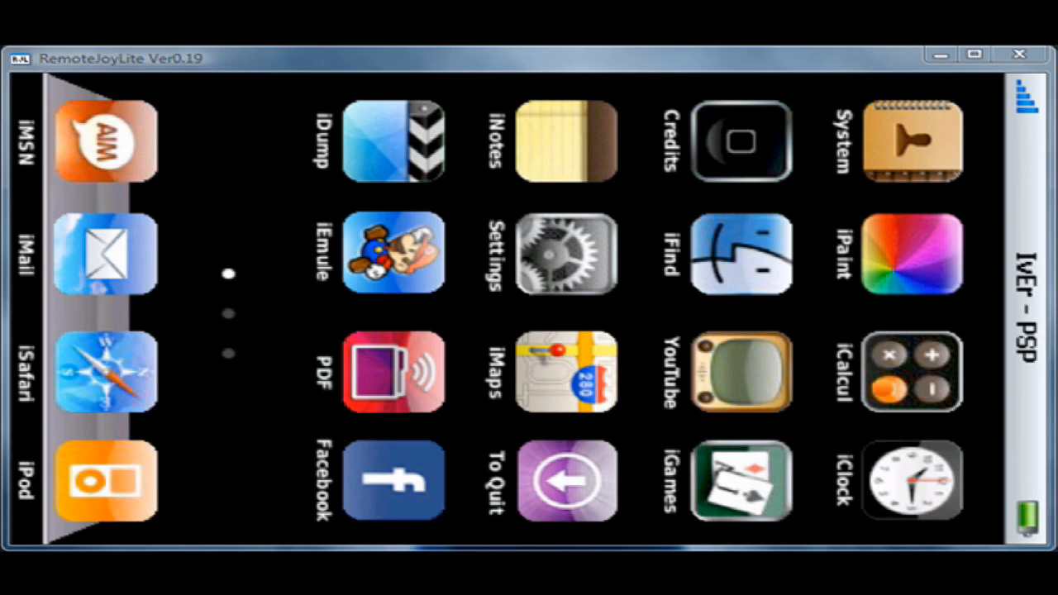
{"action": "left_click", "coordinate": [909, 372]}
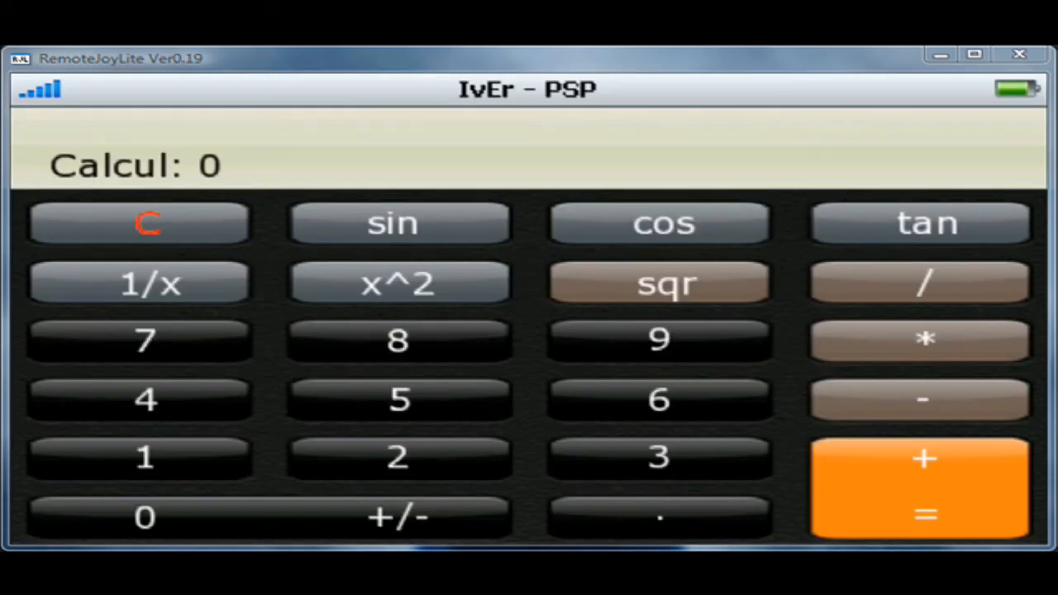
- Enter the digit 3 on the iCalcul keypad so the display reads Calcul: 3
{"action": "left_click", "coordinate": [397, 341]}
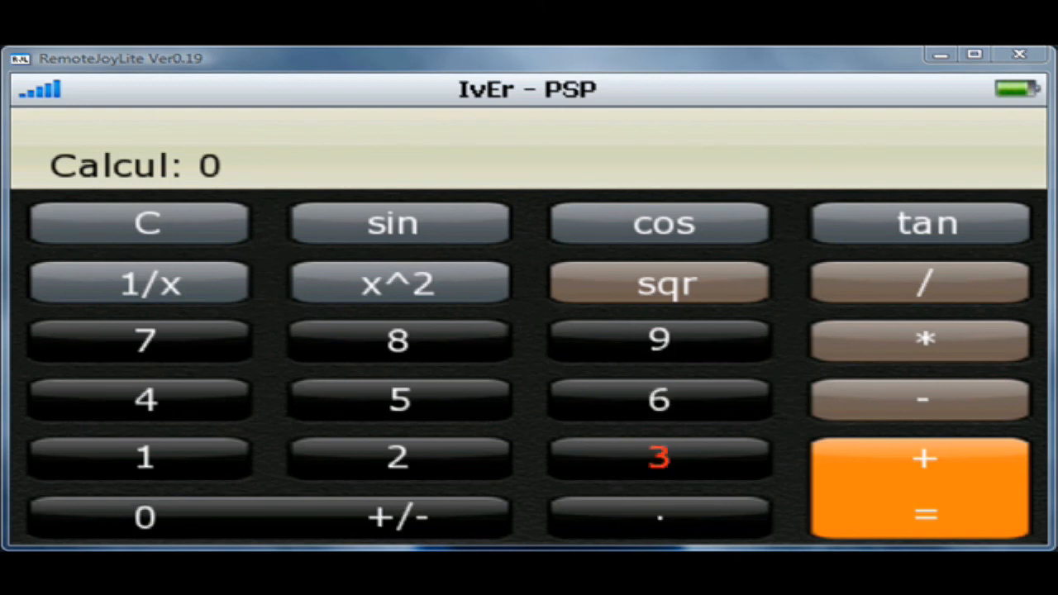
{"action": "left_click", "coordinate": [661, 456]}
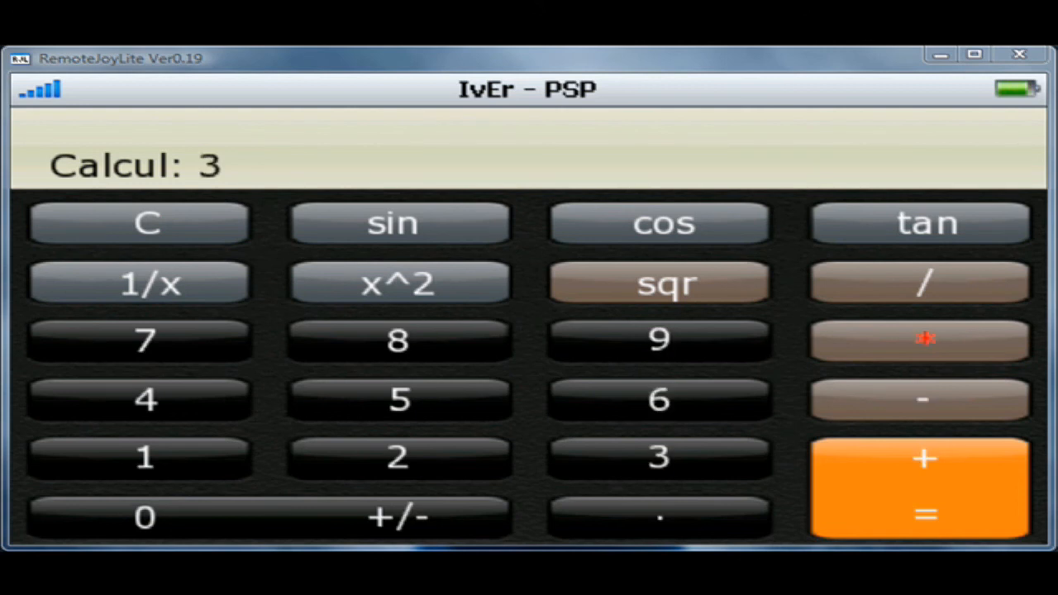